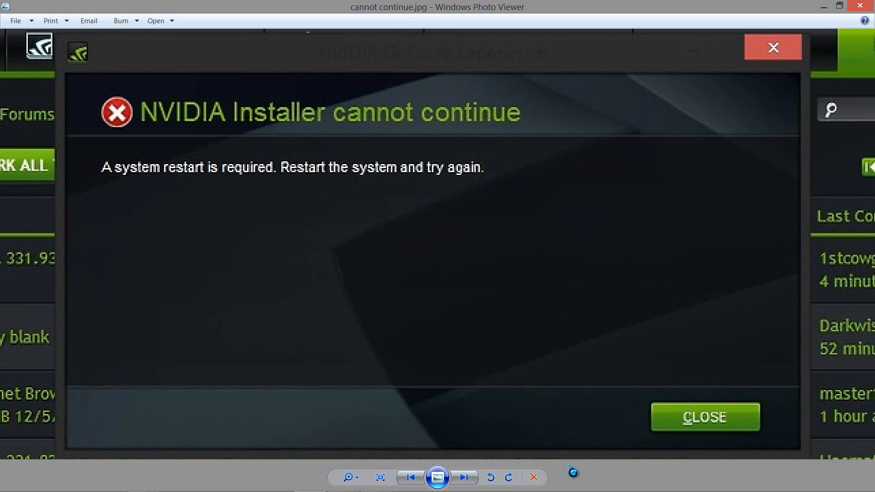
mouse_move(409, 421)
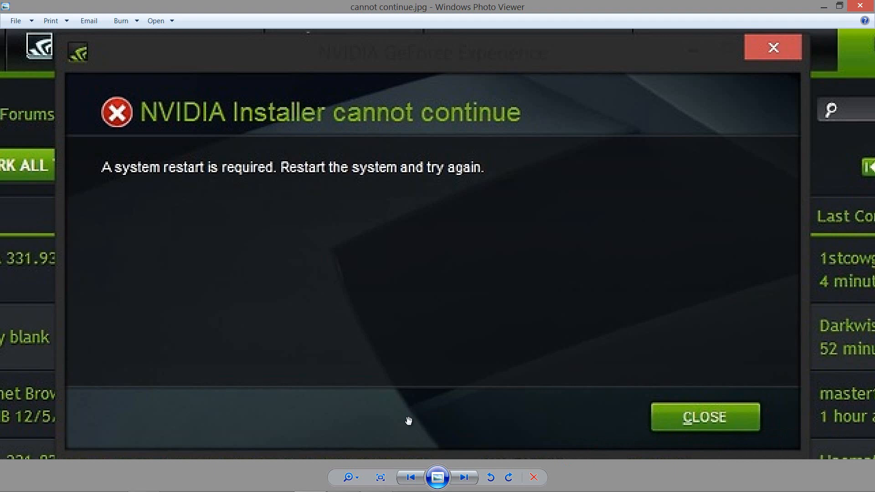
mouse_move(161, 151)
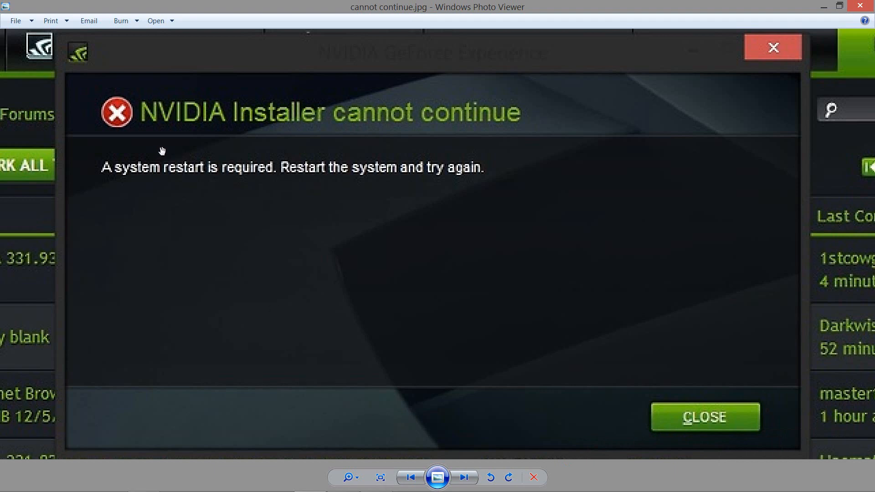
mouse_move(373, 147)
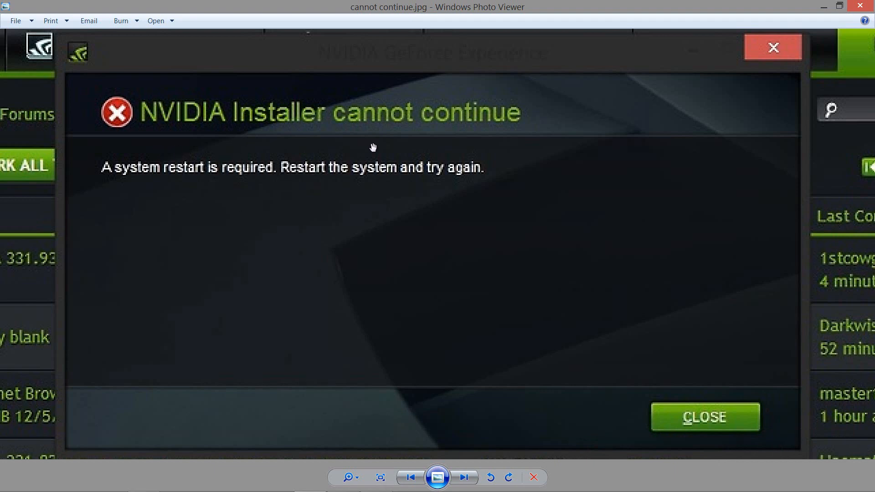
mouse_move(552, 160)
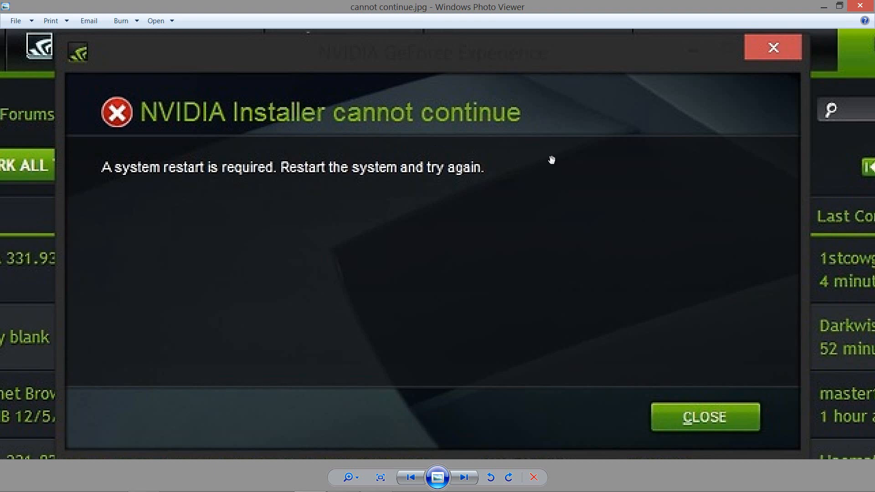
mouse_move(391, 203)
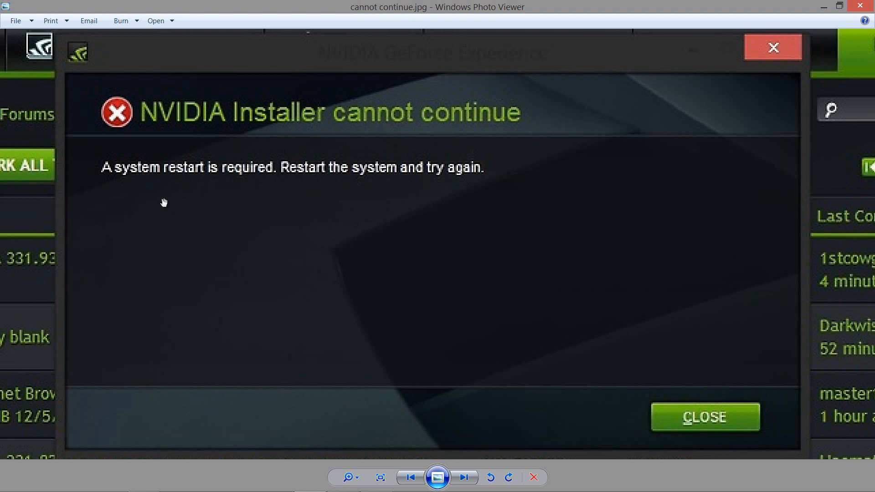
mouse_move(479, 141)
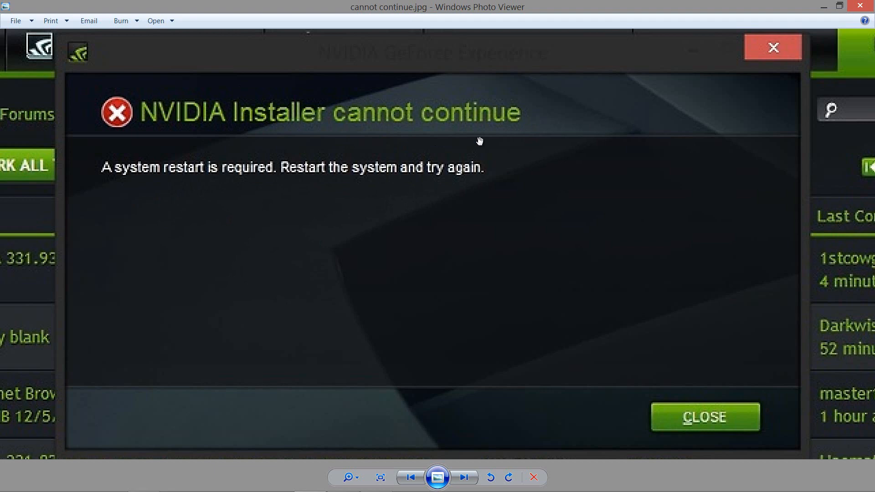
mouse_move(331, 170)
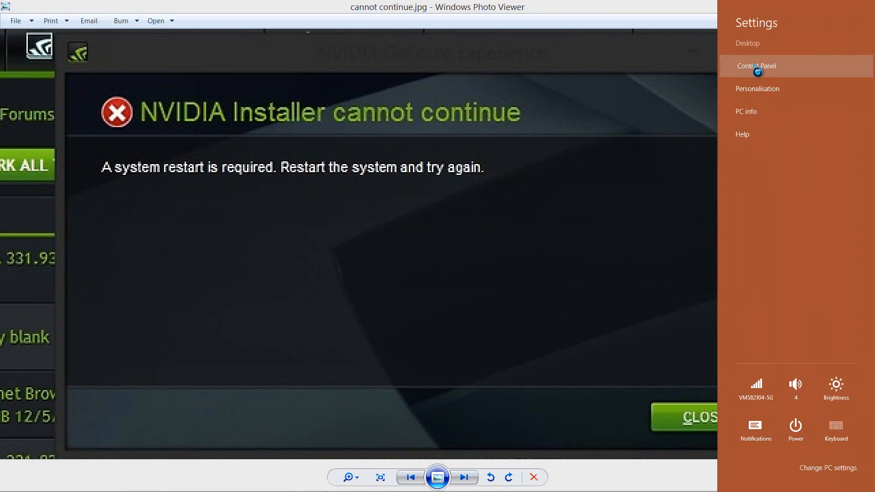
Find NVIDIA GeForce Experience 2.1 in Control Panel's Programs and Features list
left_click(756, 65)
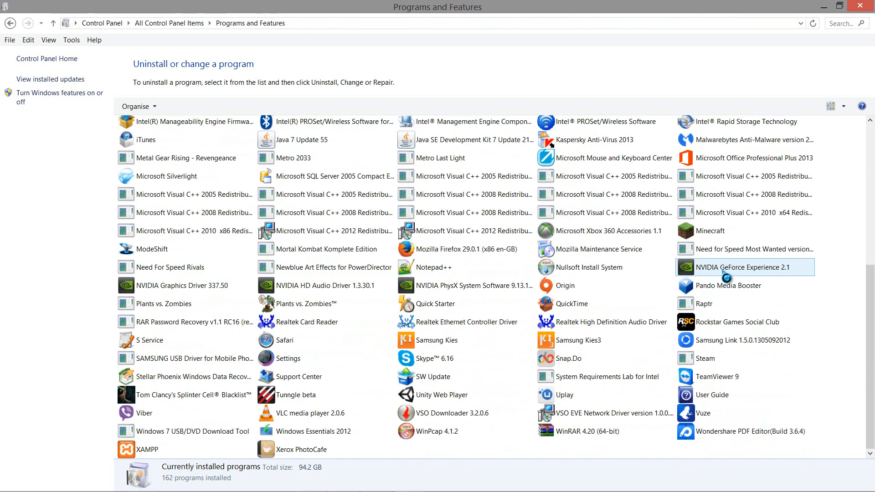
mouse_move(755, 277)
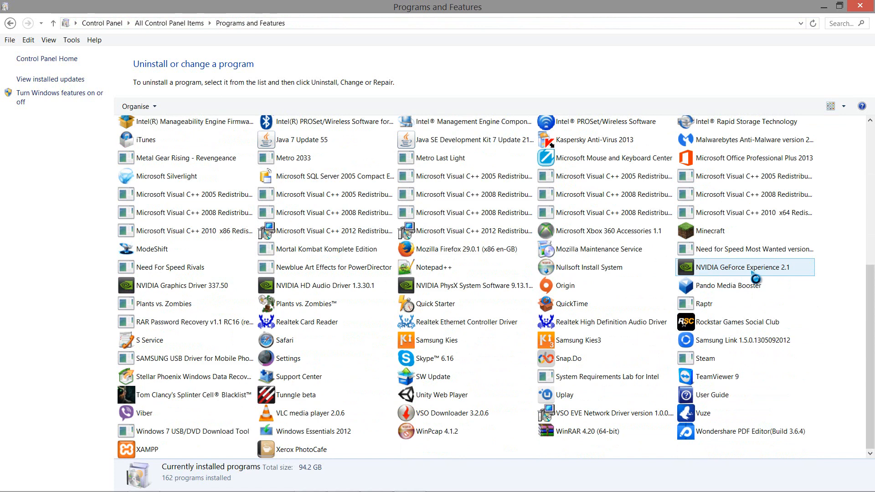
left_click(743, 266)
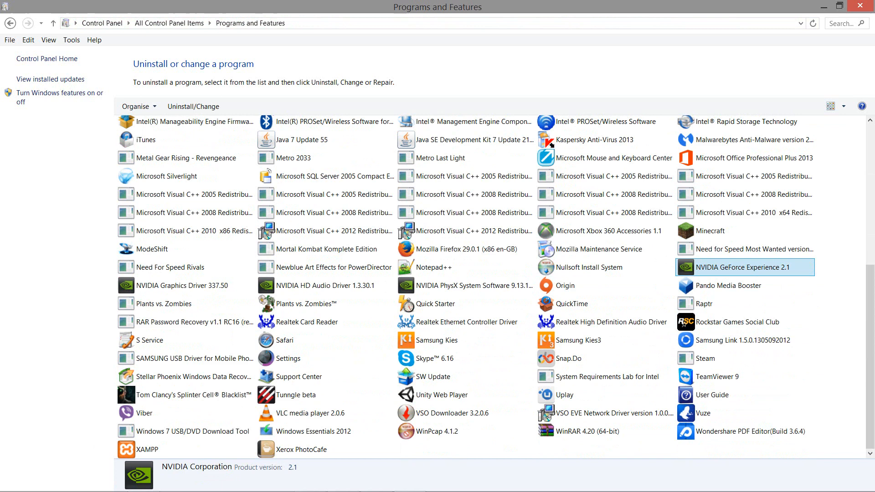
left_click(110, 480)
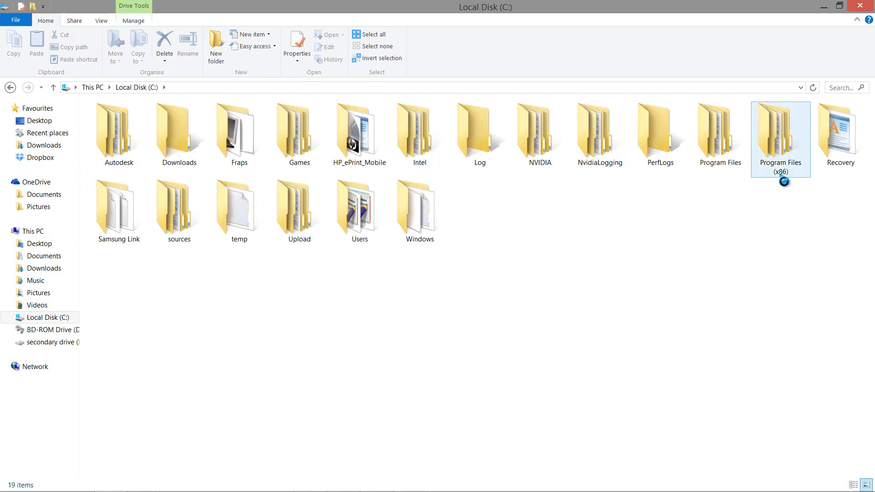
Browse C:\Program Files (x86)\NVIDIA Corporation\NVIDIA GeForce Experience to reach GFExperience.exe
double_click(781, 138)
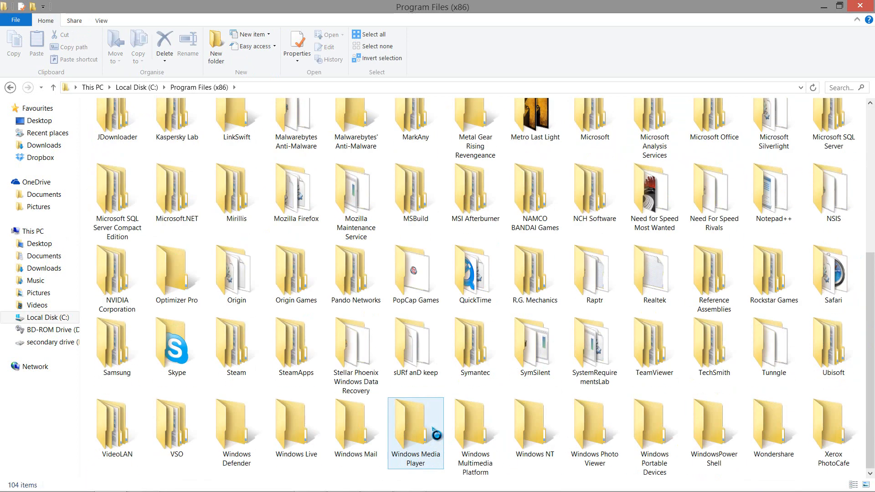
left_click(774, 193)
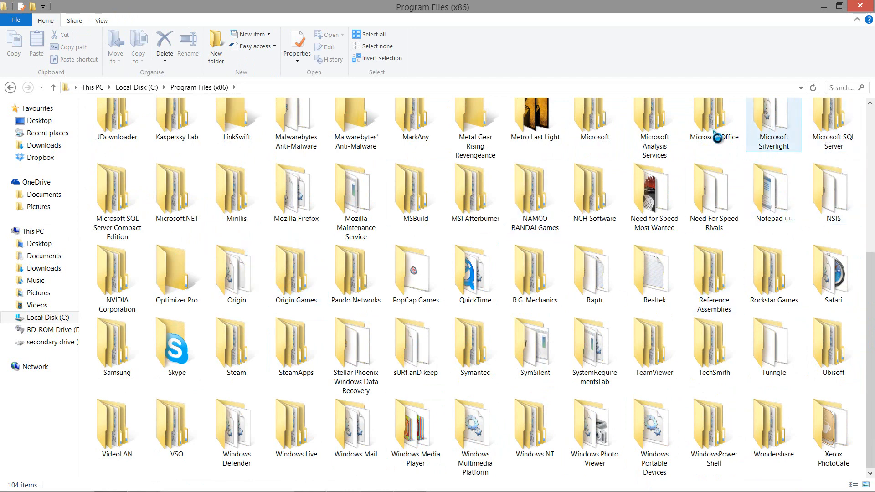
left_click(416, 192)
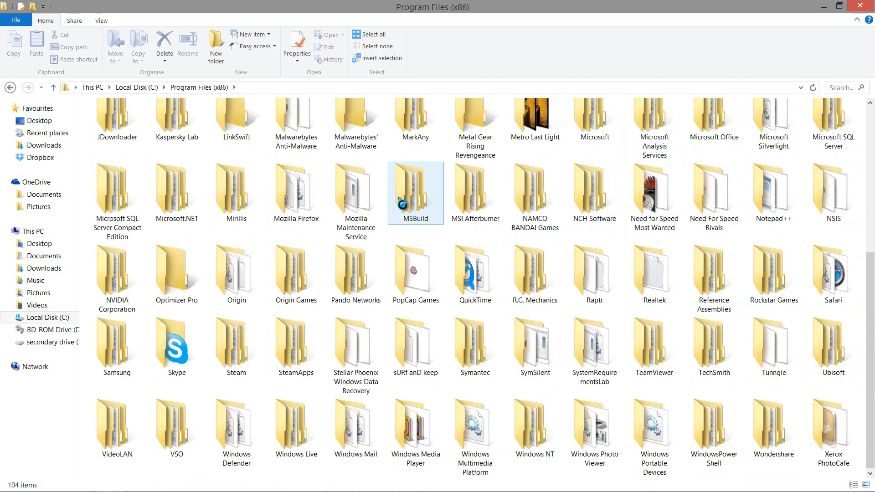
left_click(117, 273)
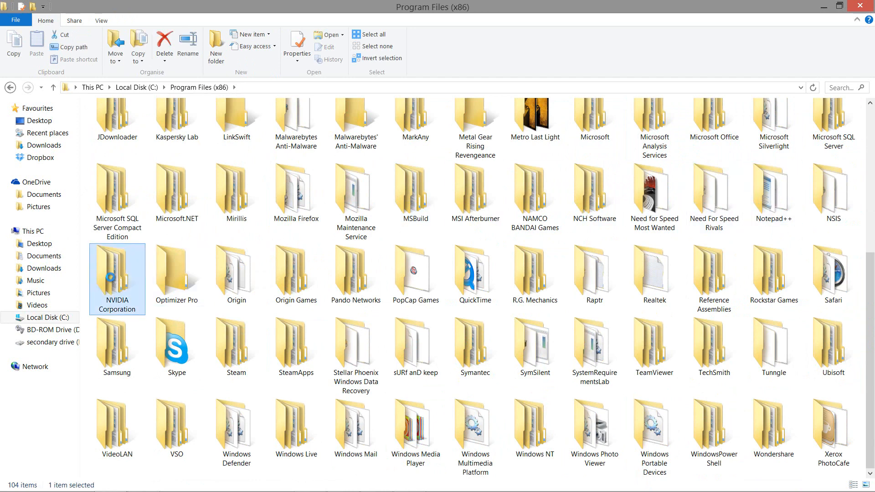
double_click(117, 279)
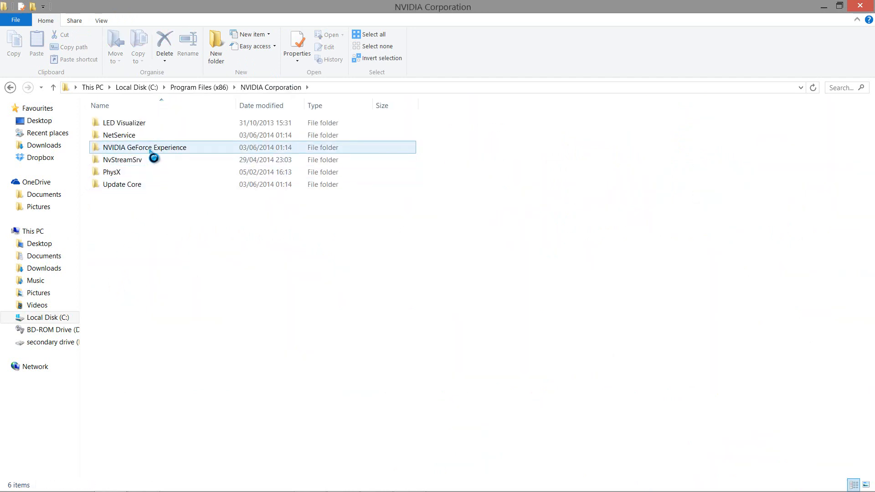
double_click(145, 146)
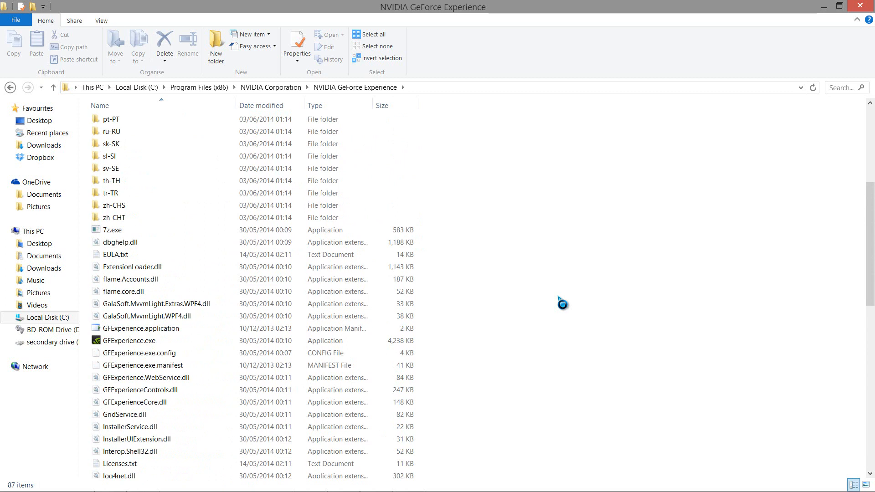
mouse_move(660, 206)
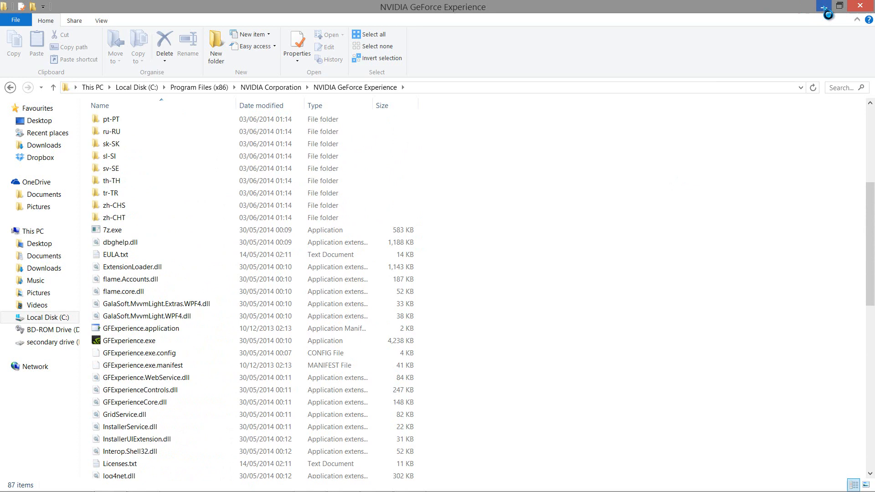
mouse_move(823, 6)
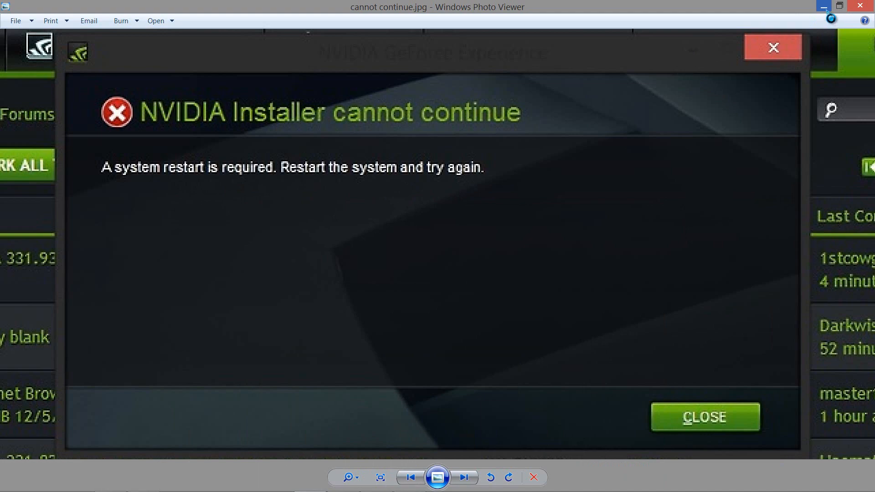
mouse_move(825, 6)
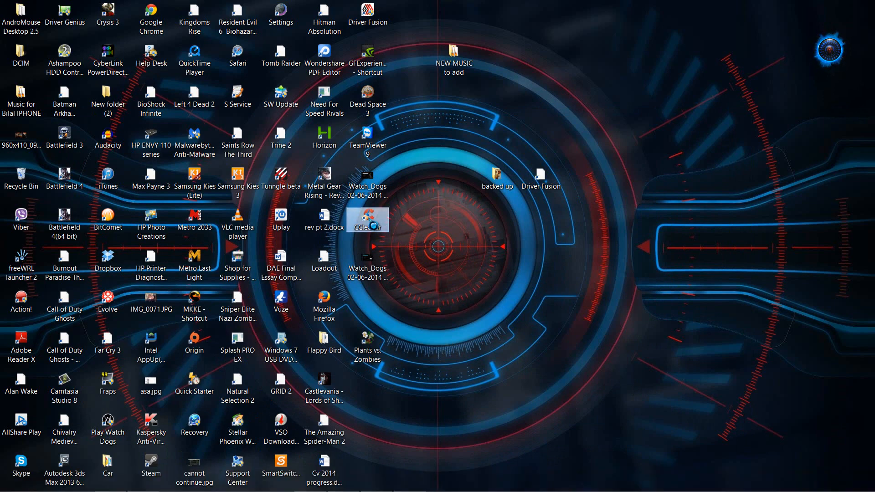
Launch CCleaner from its desktop shortcut, landing on the Cleaner section
double_click(367, 220)
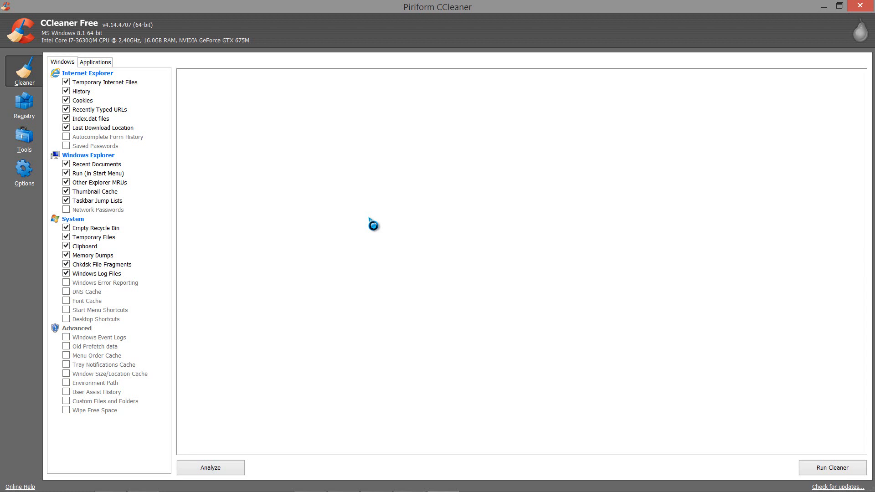
mouse_move(269, 153)
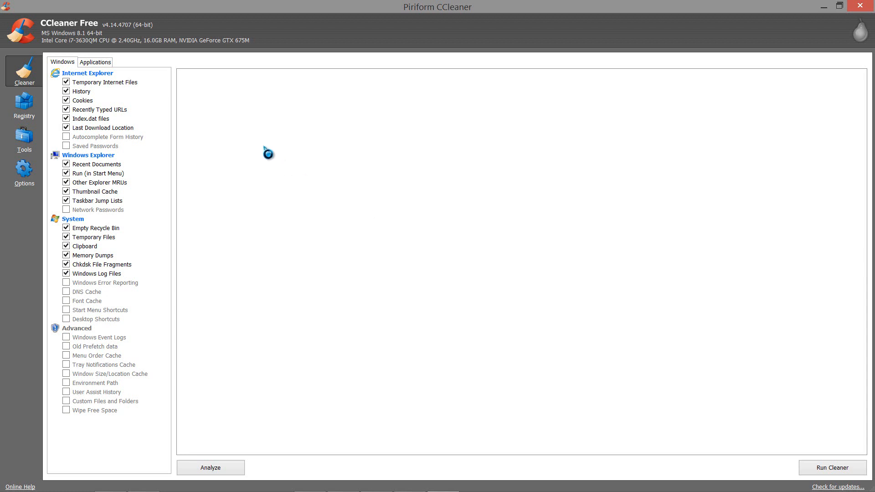
mouse_move(89, 30)
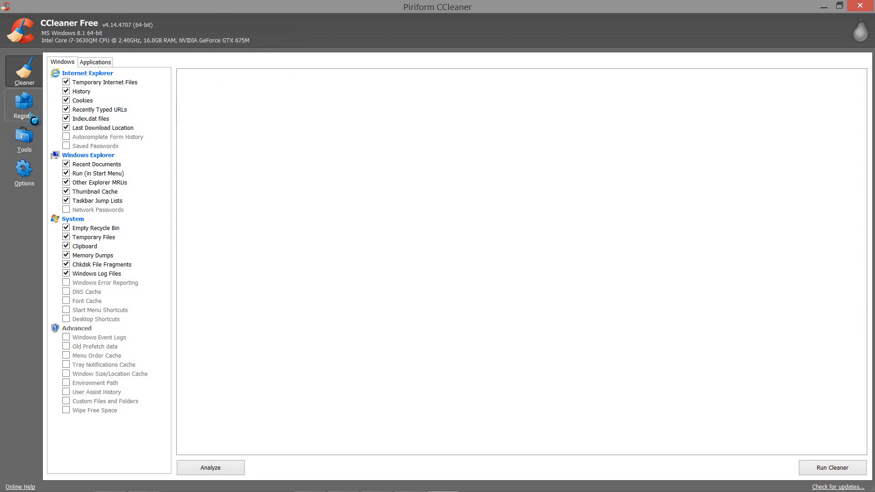
Run a Registry scan to list missing shared DLLs, unused extensions and ActiveX/COM issues
left_click(24, 107)
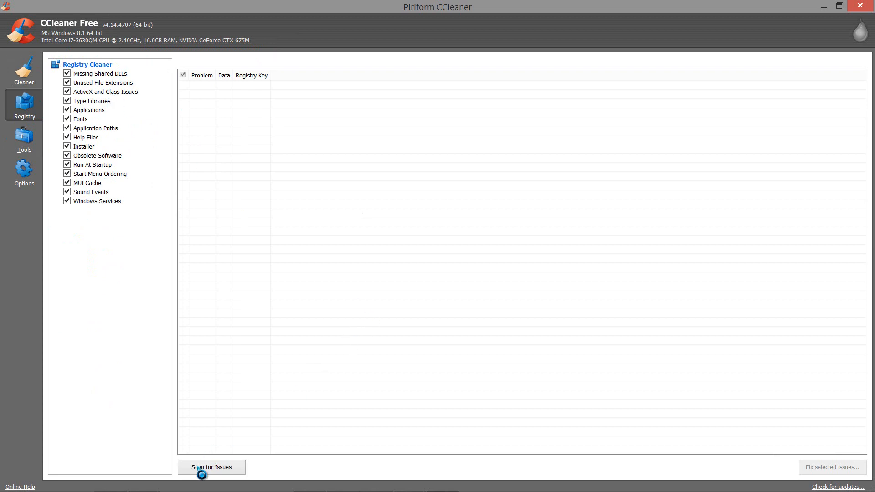
left_click(211, 468)
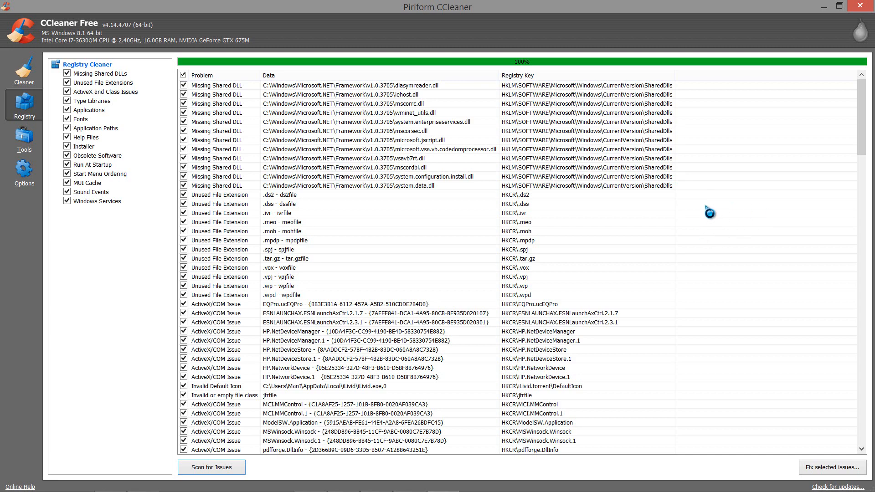
scroll("down", 3)
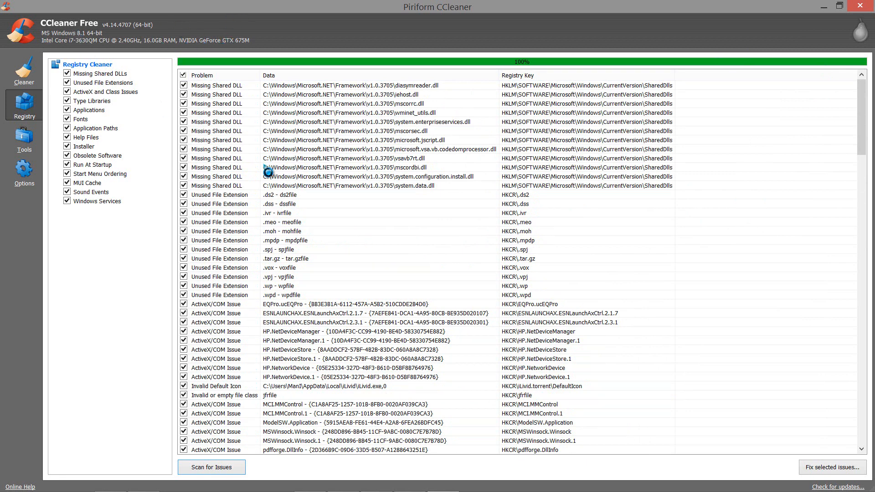
mouse_move(673, 207)
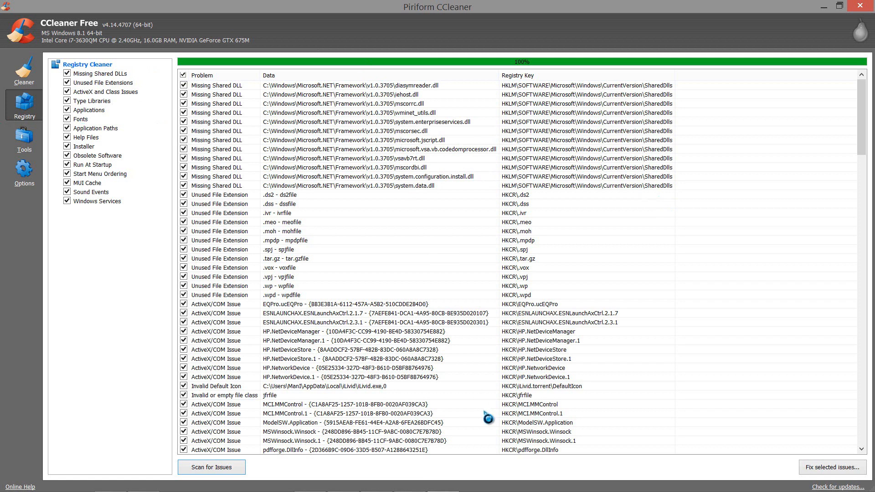
Fix the selected registry issues, prompting the backup-changes question
left_click(831, 467)
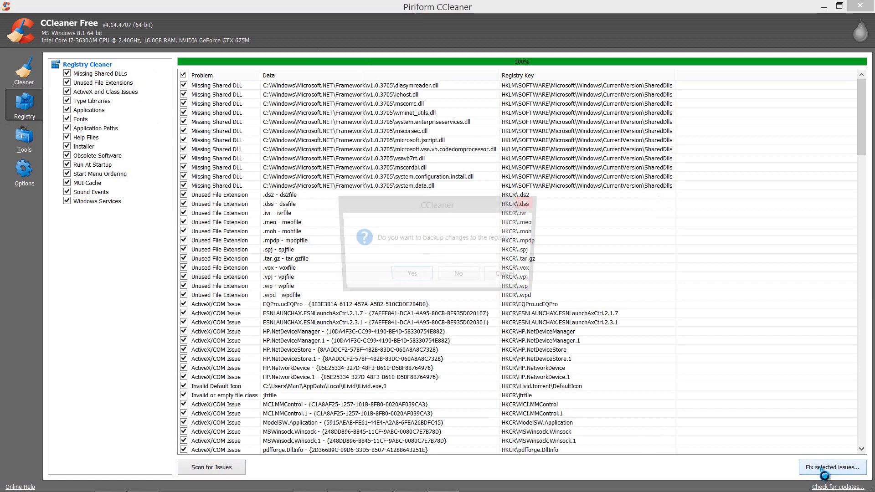
left_click(832, 467)
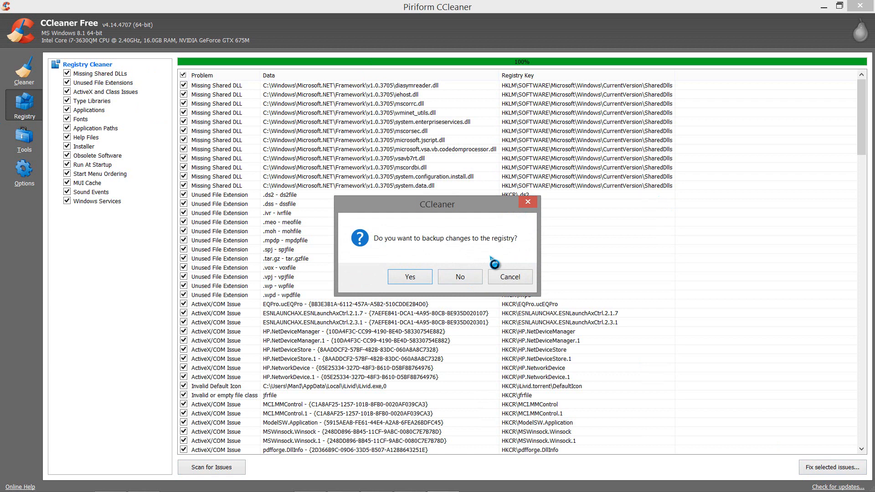
mouse_move(462, 257)
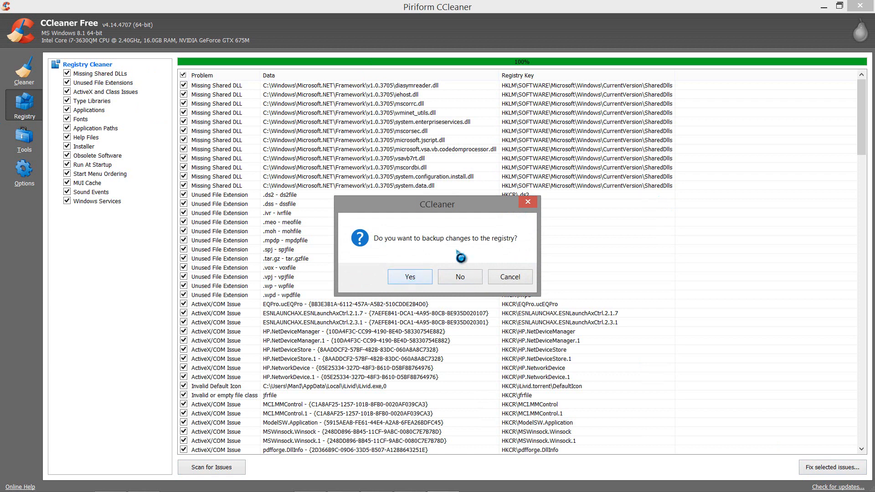